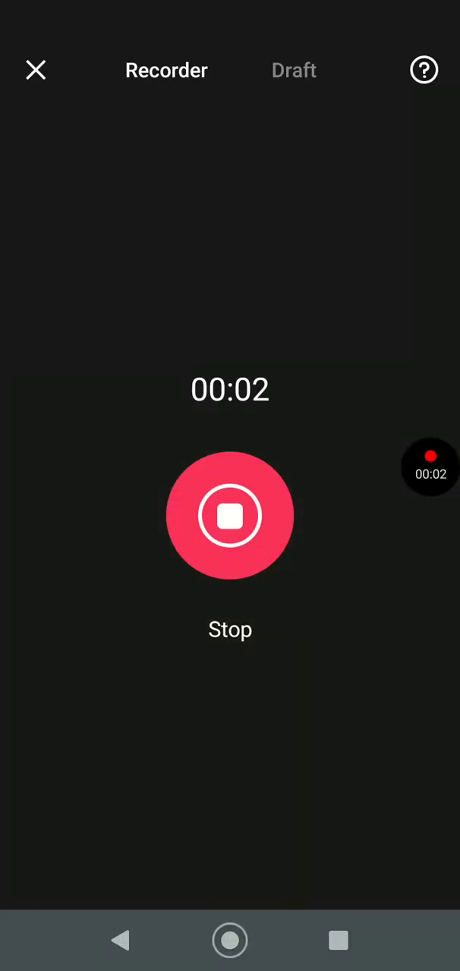
# From Home, bring up the Become a Nextbot [Map Return] details sheet in the Continue row
pyautogui.click(35, 69)
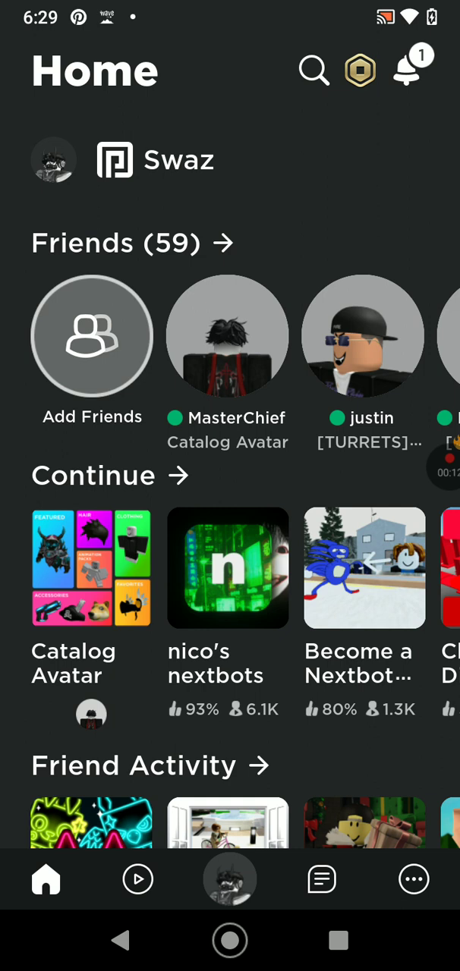
pyautogui.click(364, 569)
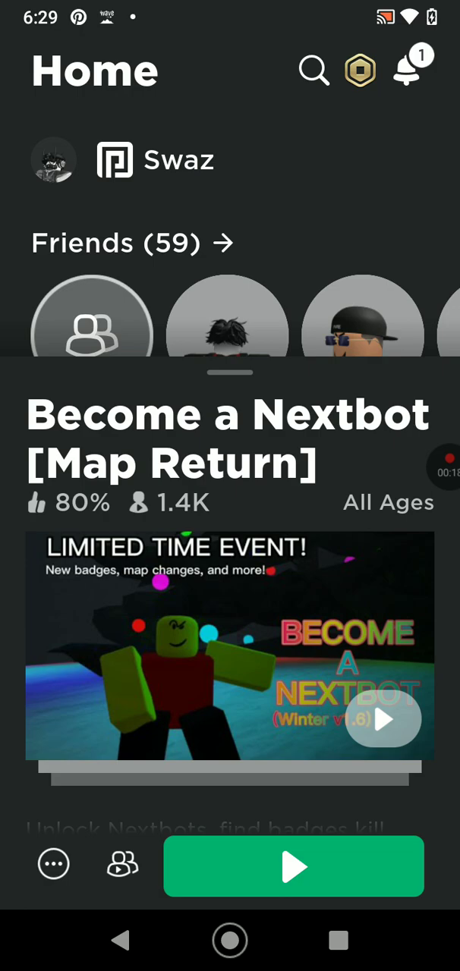
# Launch and play Become a Nextbot, then exit back to the Roblox Home screen
pyautogui.click(294, 866)
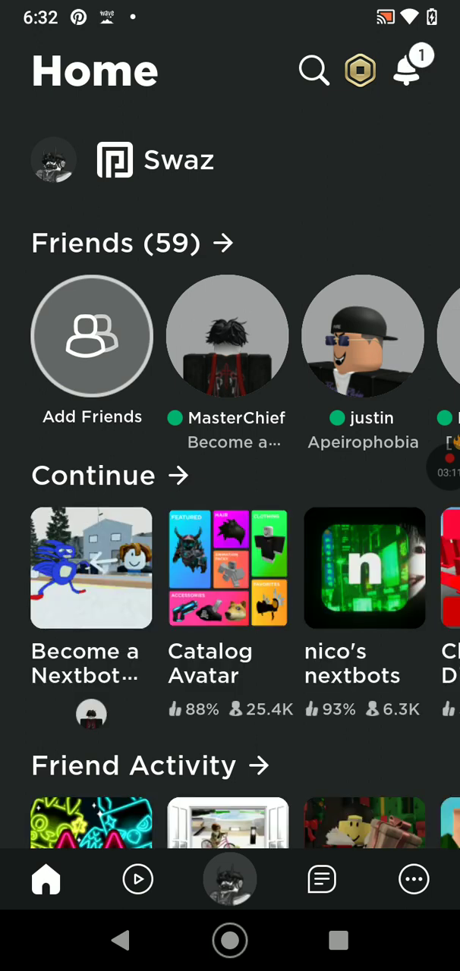
# In the avatar editor, switch without saving to the blank default character under Creations
pyautogui.click(229, 879)
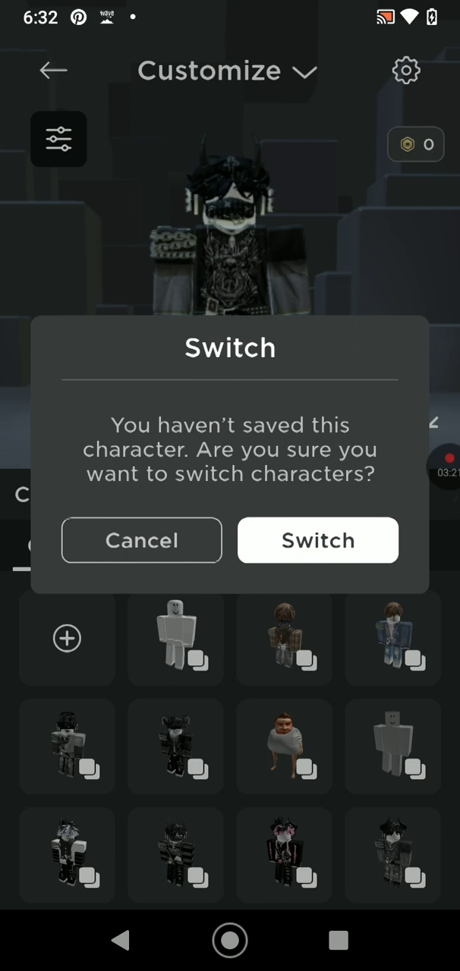
pyautogui.click(317, 540)
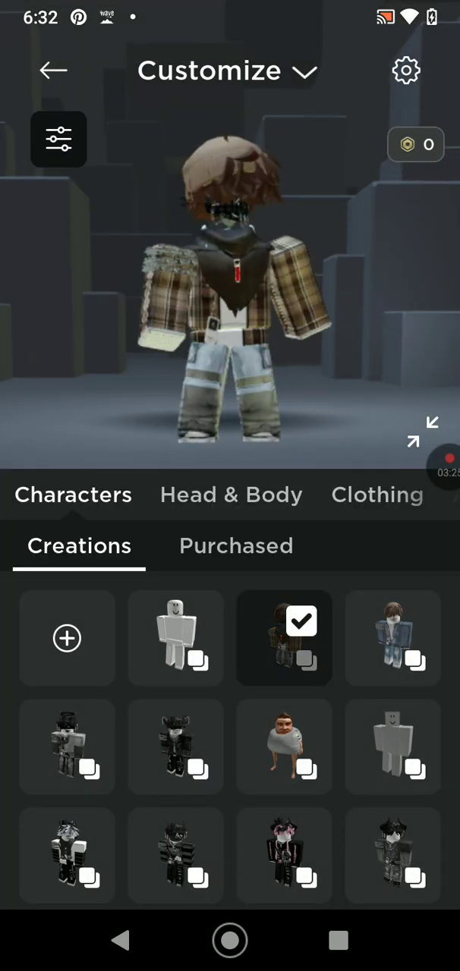
pyautogui.click(176, 637)
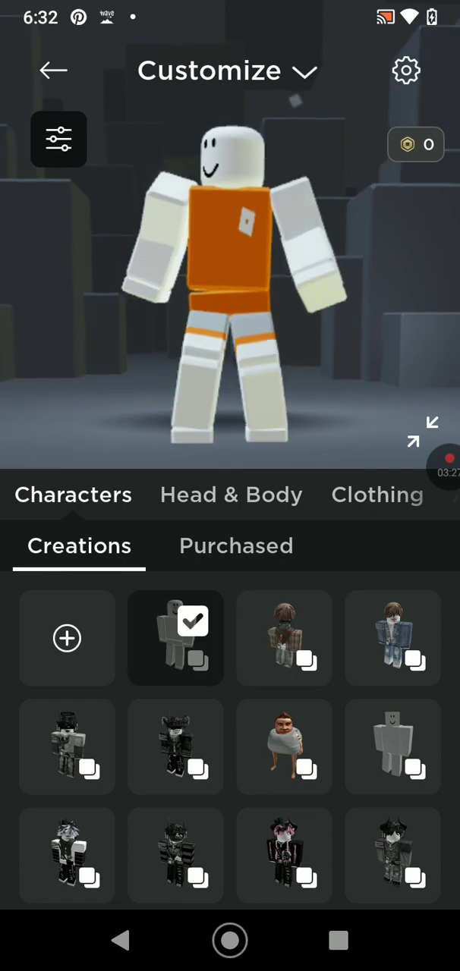
# Put the black messy hair from Head & Body > Hair on the avatar
pyautogui.click(230, 495)
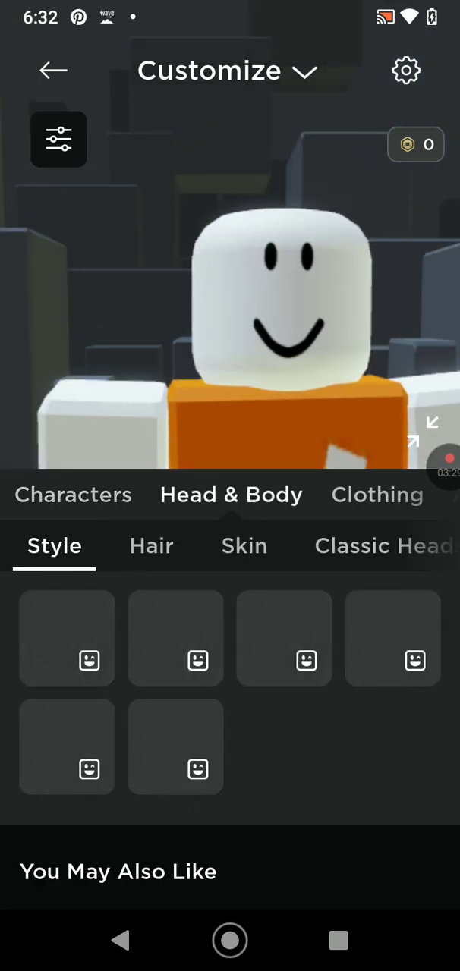
pyautogui.click(151, 545)
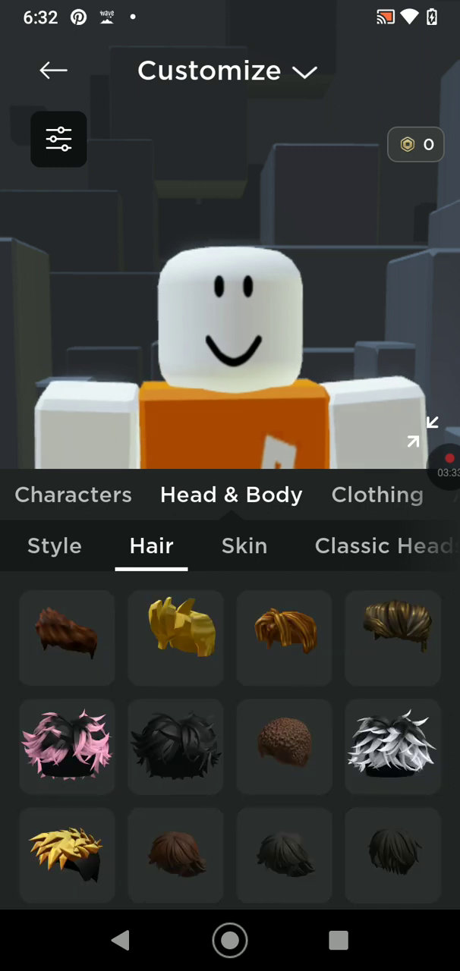
pyautogui.click(175, 747)
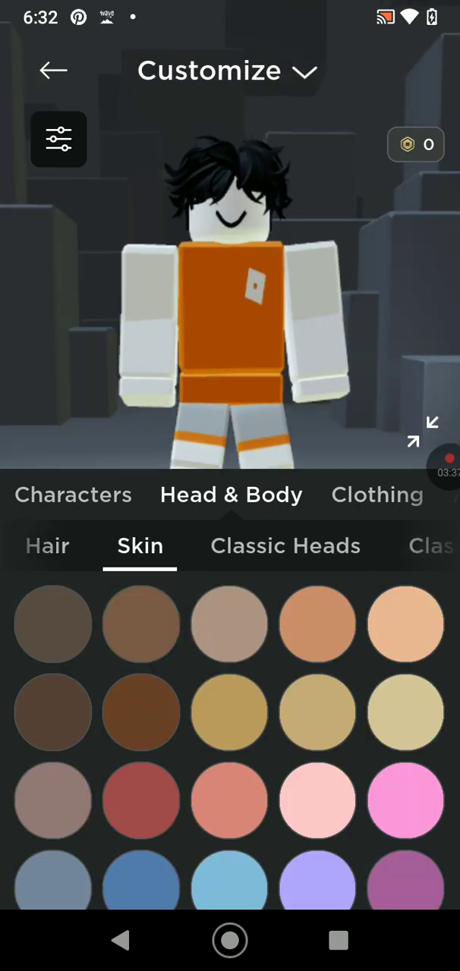
# Apply the smirking face from Classic Faces
pyautogui.click(285, 545)
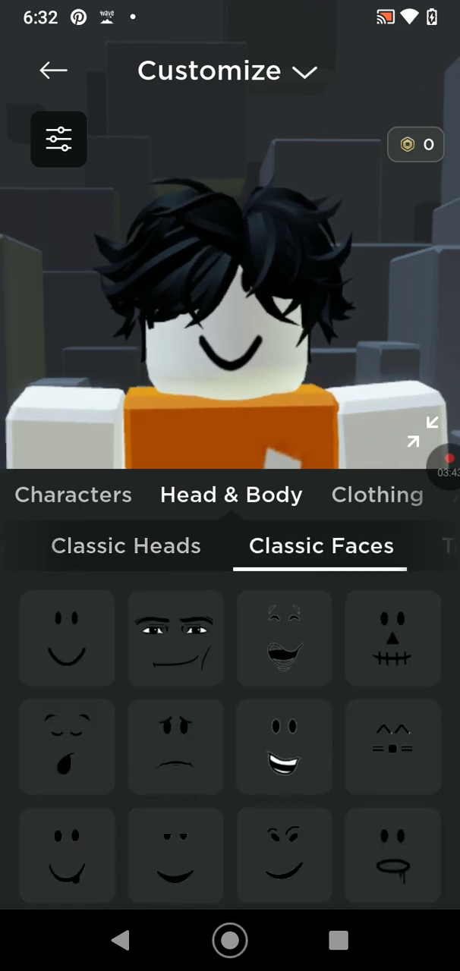
pyautogui.click(284, 638)
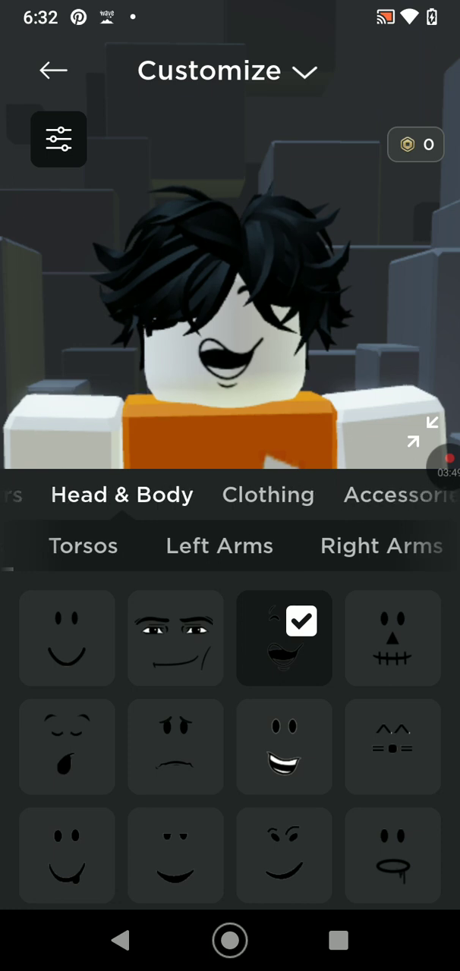
pyautogui.click(268, 494)
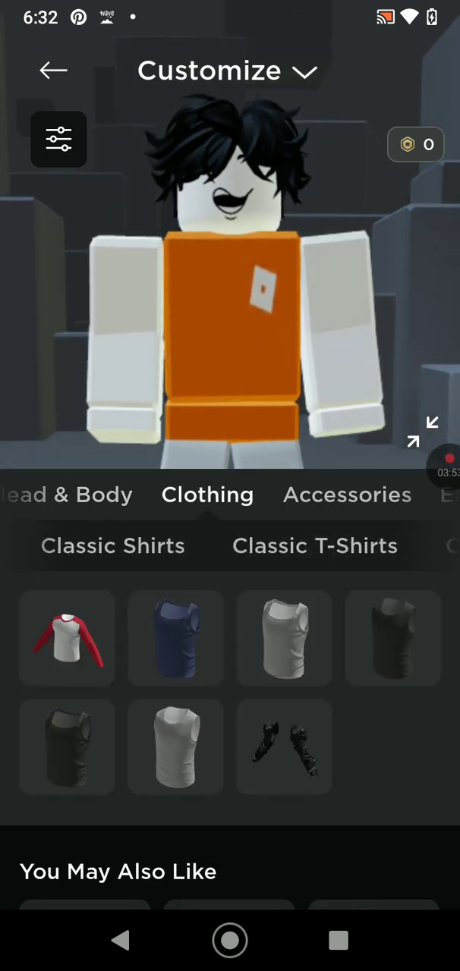
# Dress the avatar in the grey sweater from Classic Shirts
pyautogui.click(112, 546)
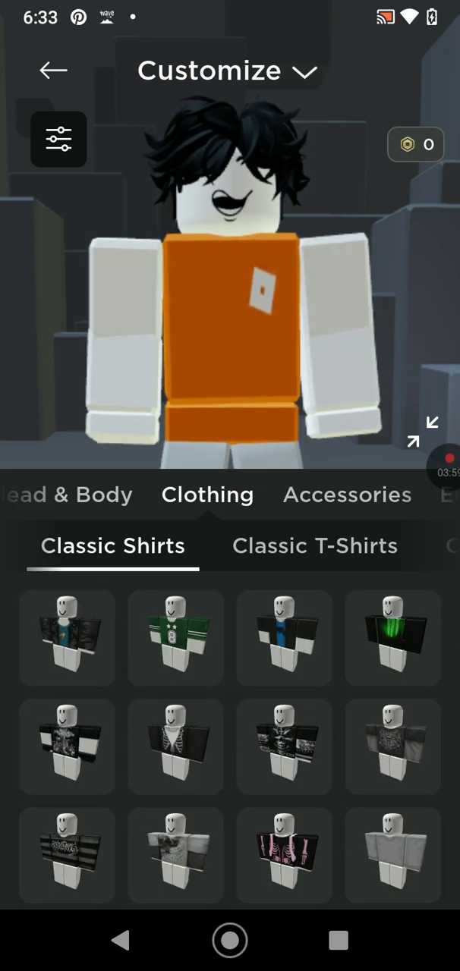
pyautogui.scroll(-3)
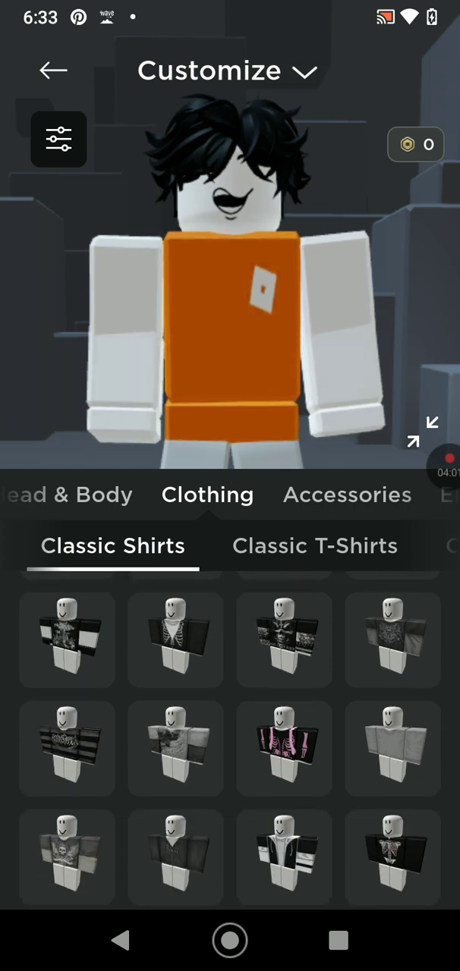
pyautogui.click(393, 749)
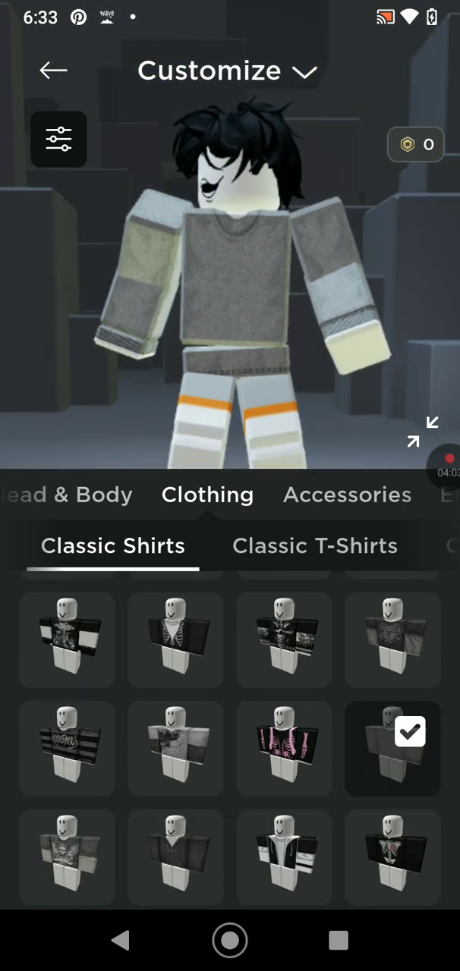
# Try pants from Classic Pants, settling on the light cargo pants
pyautogui.click(314, 546)
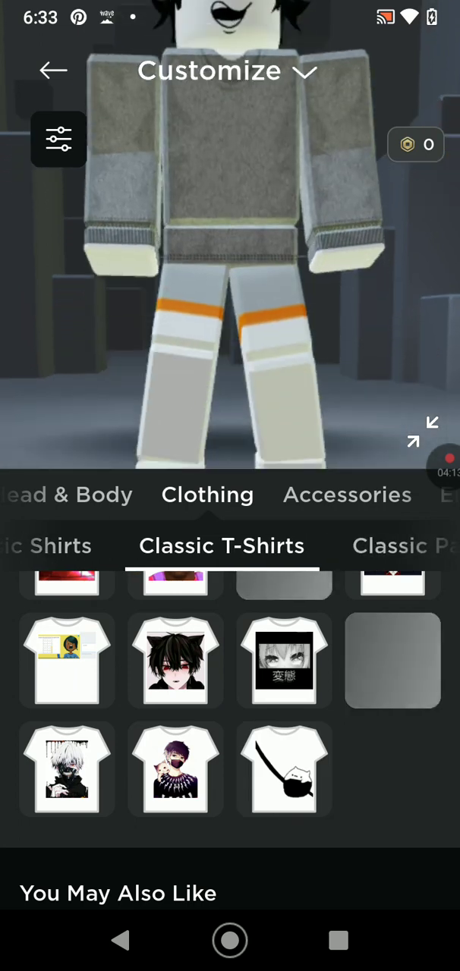
pyautogui.click(398, 545)
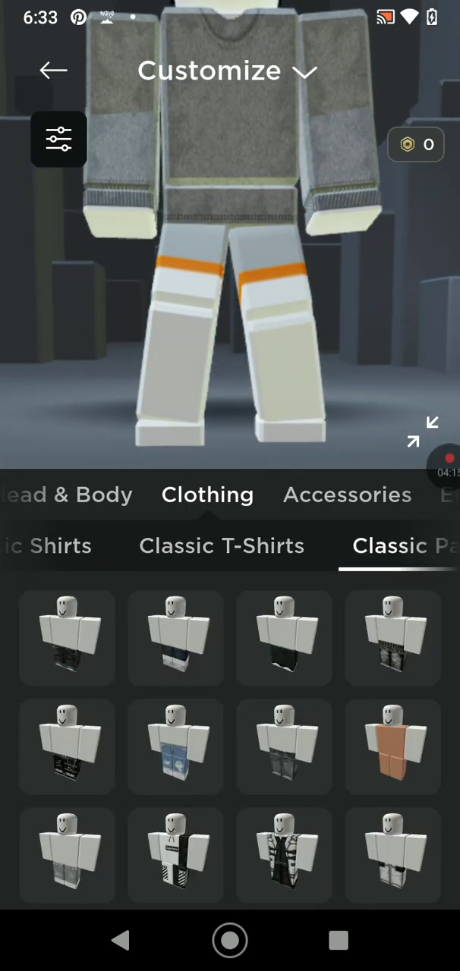
pyautogui.click(393, 638)
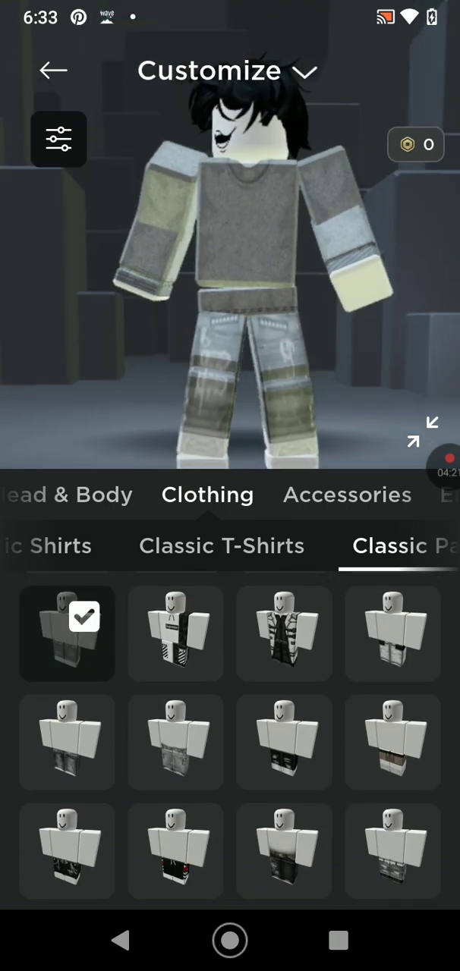
pyautogui.click(175, 743)
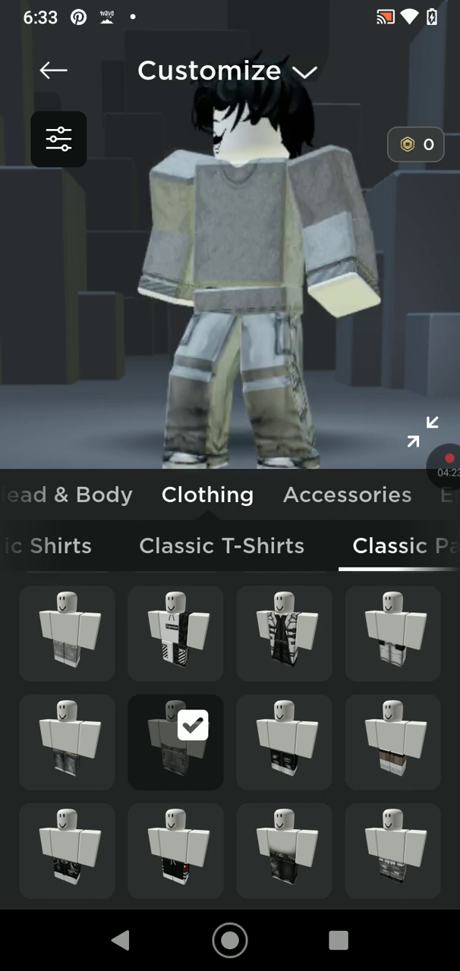
pyautogui.click(346, 494)
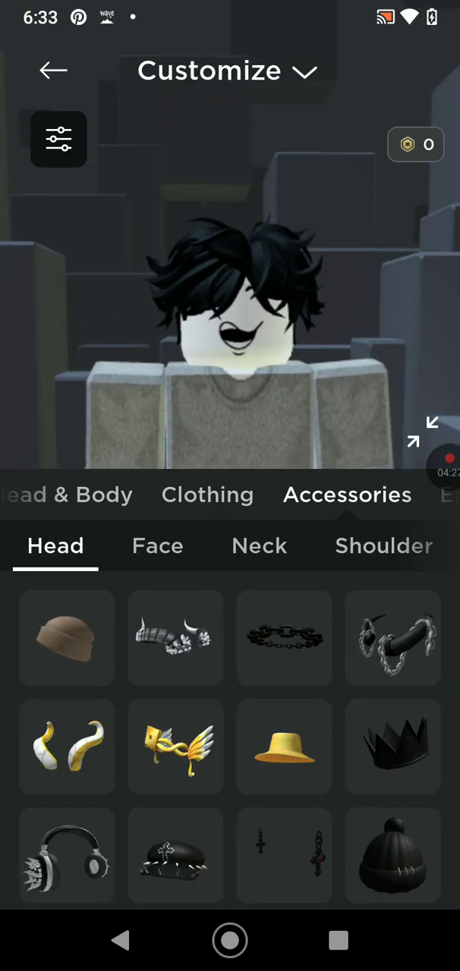
# Add the black crown as the head accessory, removing the brown beanie
pyautogui.click(66, 638)
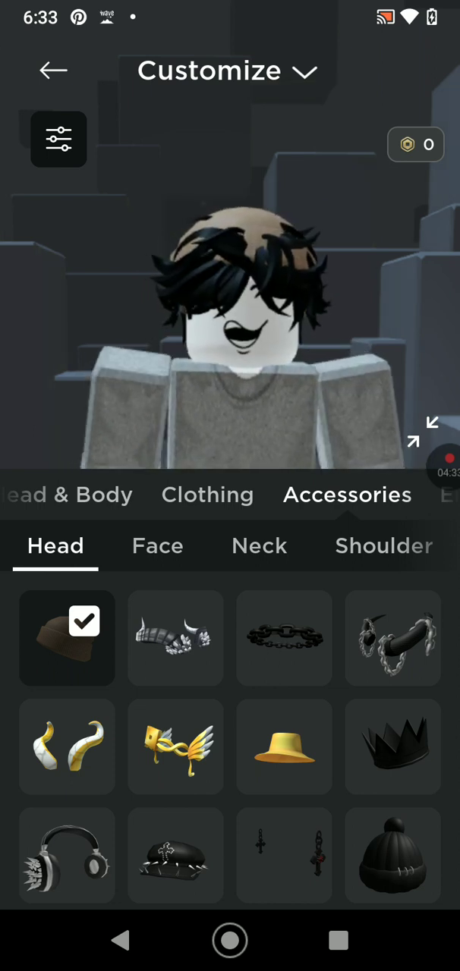
pyautogui.click(392, 747)
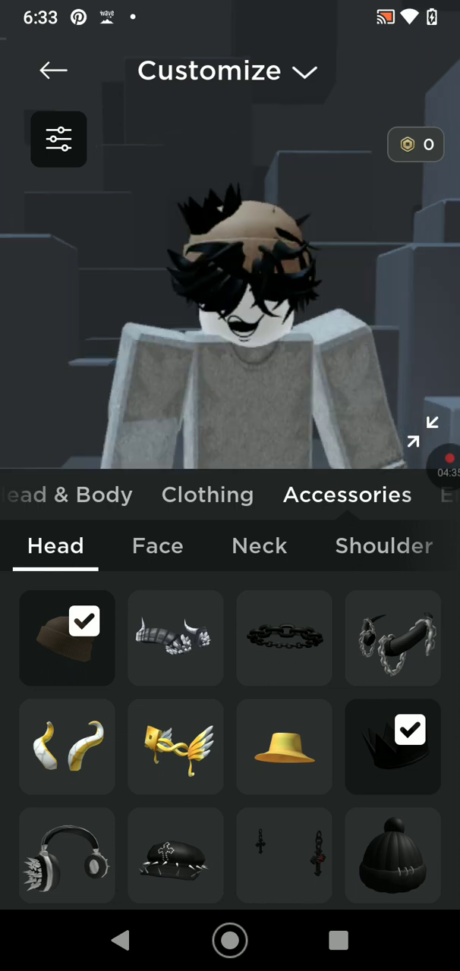
pyautogui.click(66, 639)
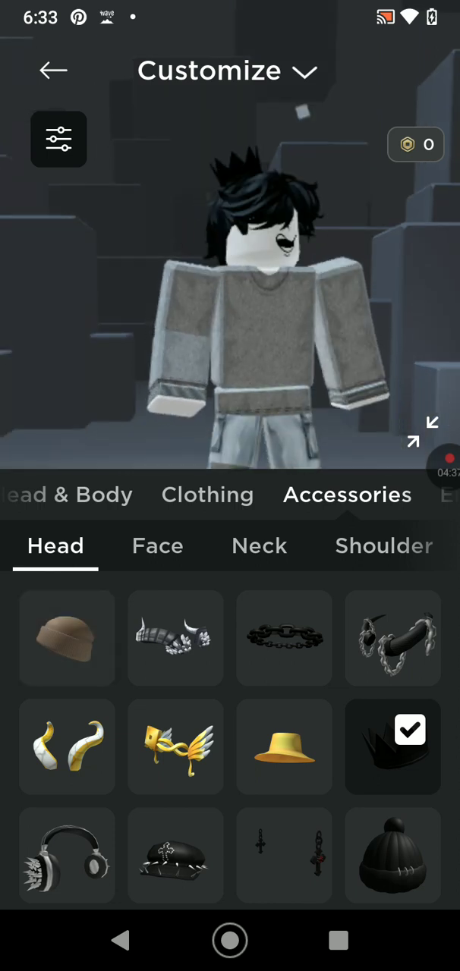
# Add the eyepatch from the Face accessories
pyautogui.click(157, 545)
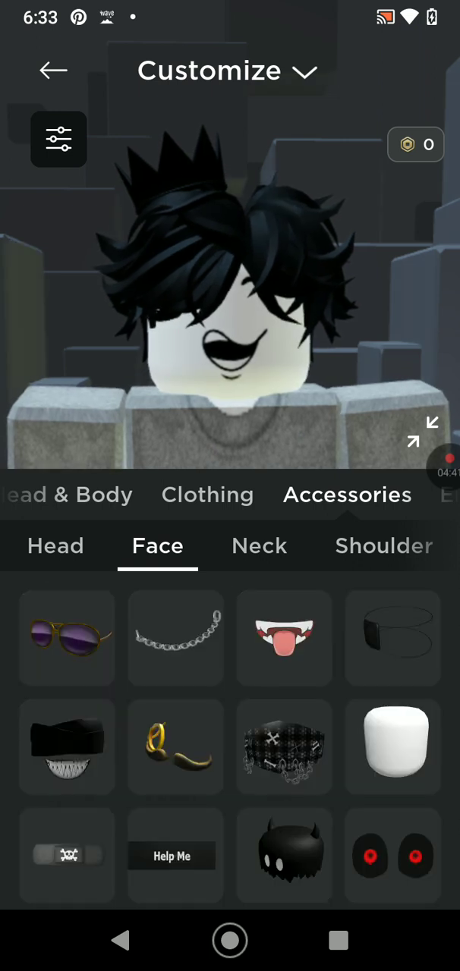
pyautogui.click(393, 639)
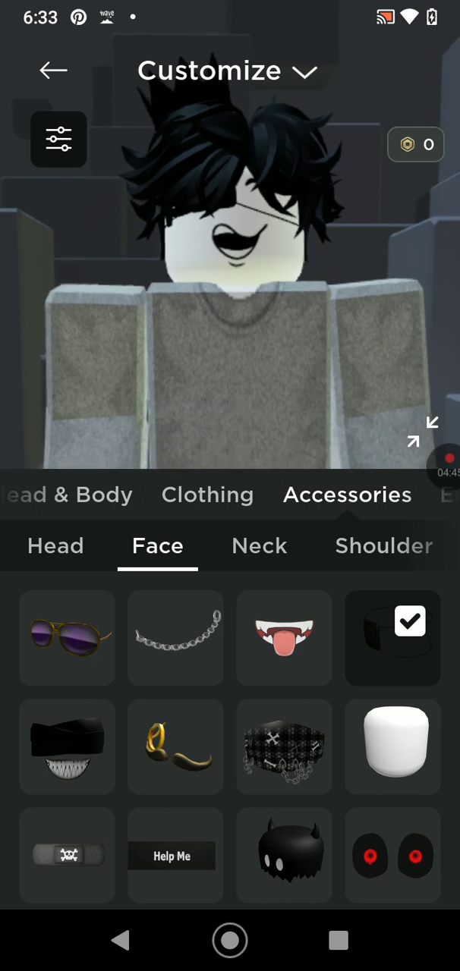
pyautogui.click(259, 547)
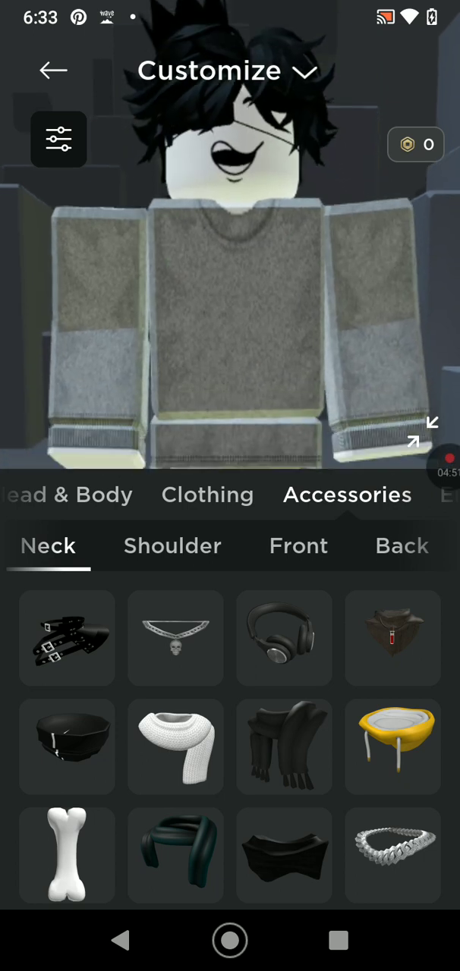
# Under Accessories > Front, equip the striped scarf, then unequip it
pyautogui.click(298, 545)
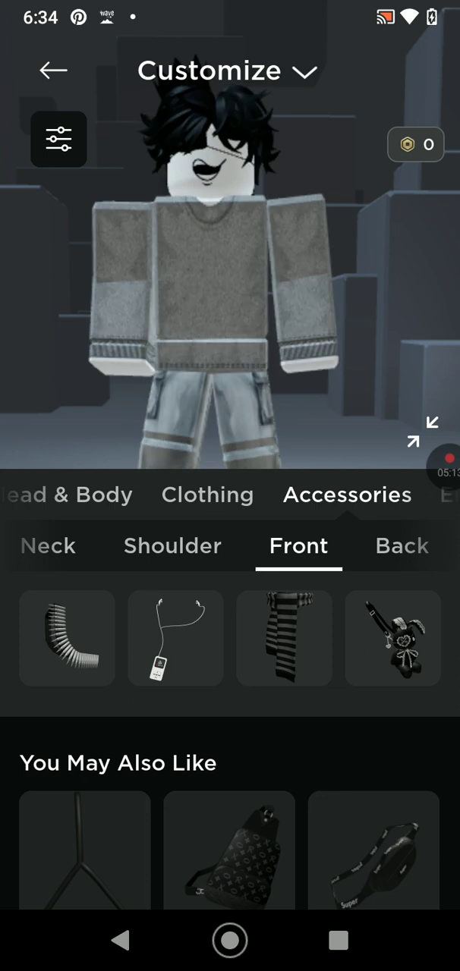
pyautogui.click(284, 638)
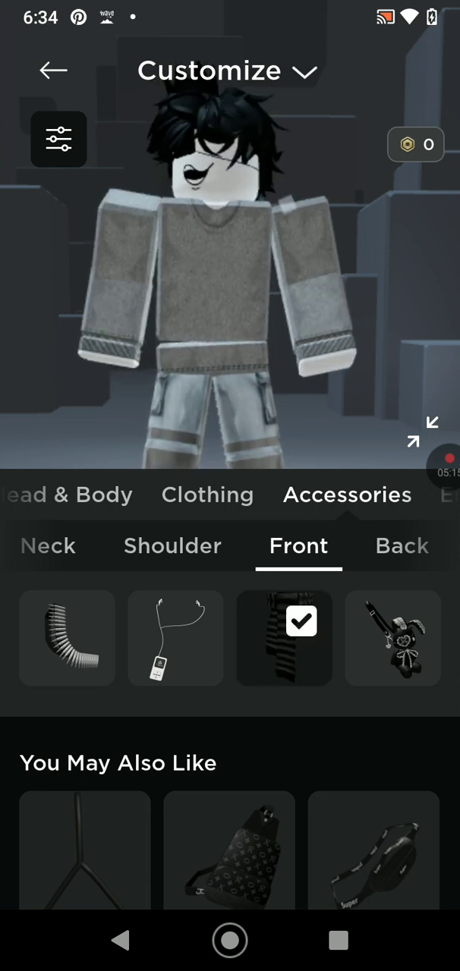
pyautogui.click(284, 638)
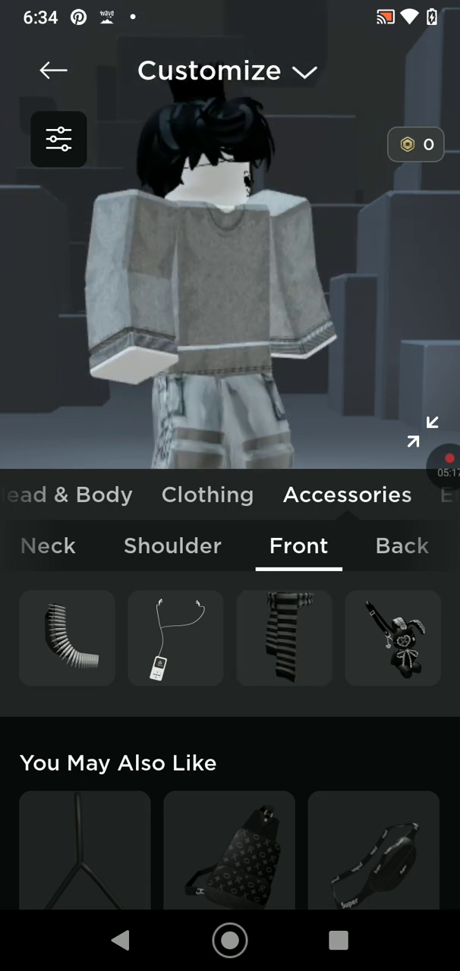